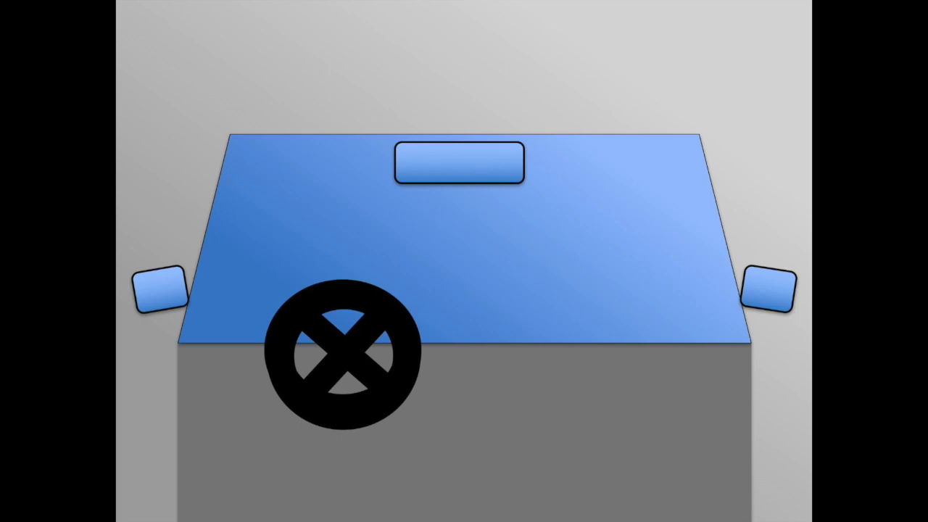
- Draw a short red curved pen stroke above the top right of the windshield
left_click_drag(542, 107, 612, 75)
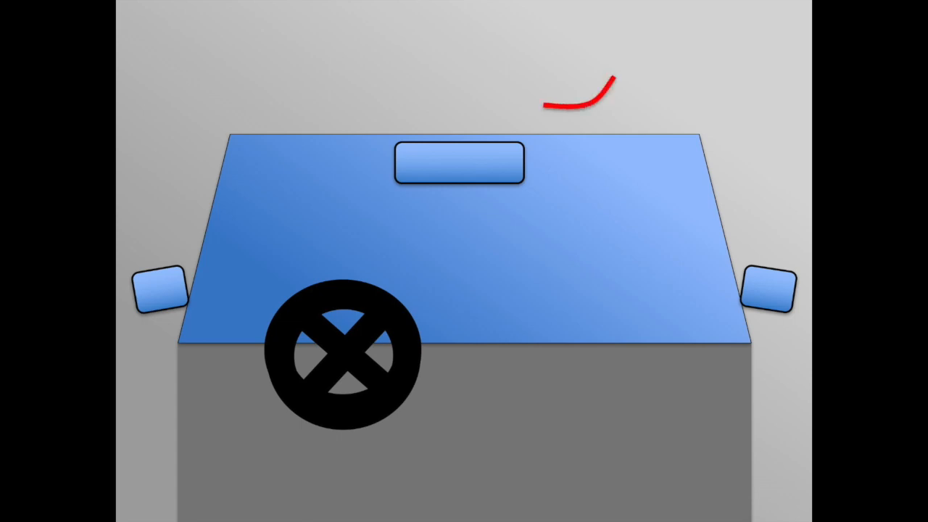